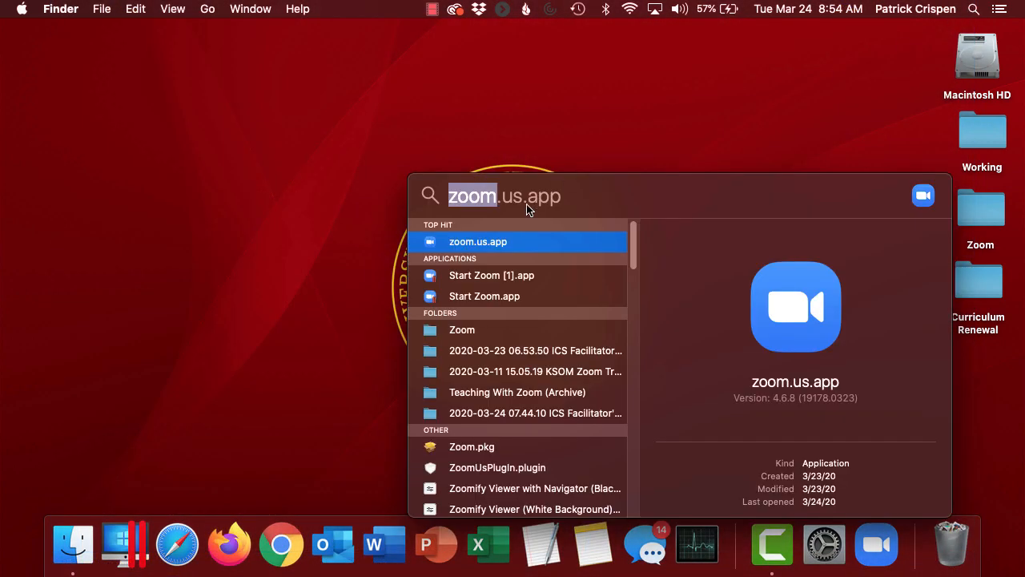
{"action": "mouse_move", "coordinate": [493, 242]}
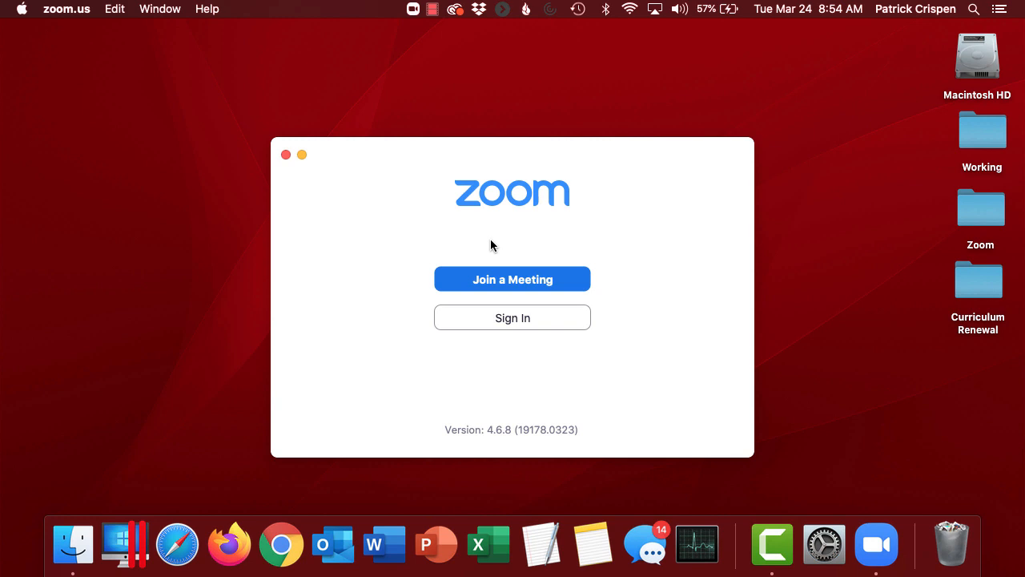
{"action": "mouse_move", "coordinate": [508, 320]}
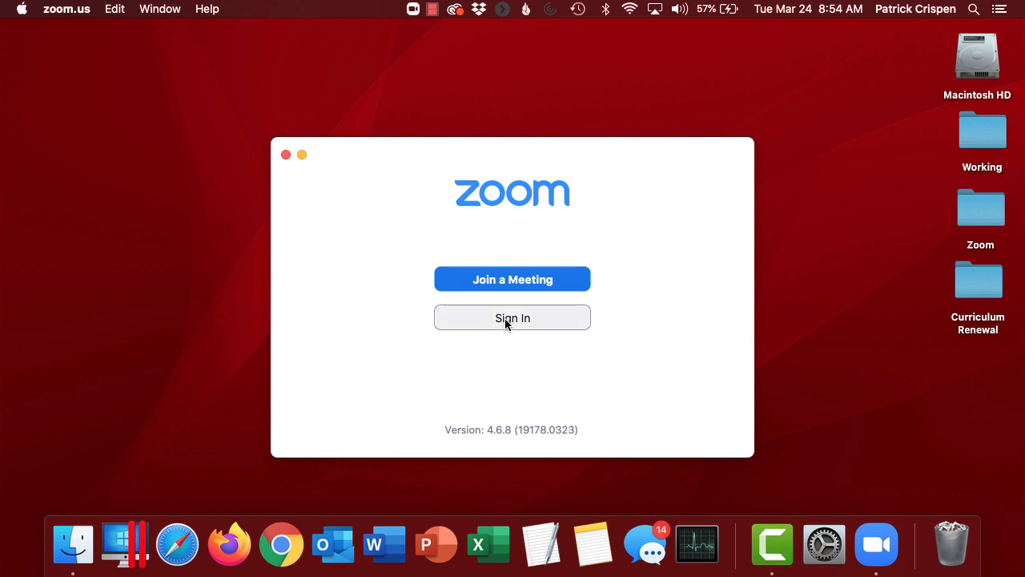
- Start signing in and choose single sign-on, reaching the company-domain search
{"action": "left_click", "coordinate": [512, 318]}
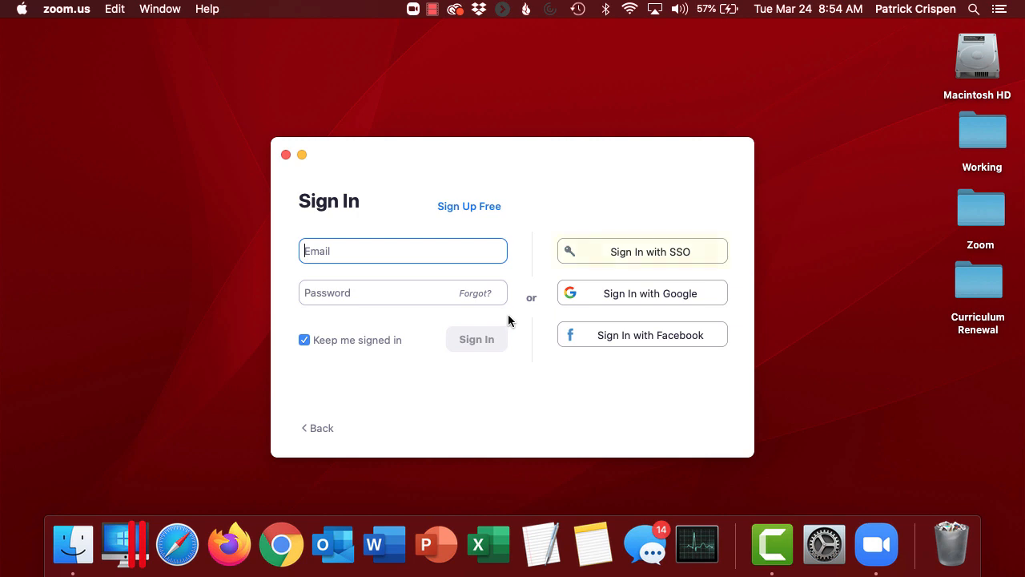
{"action": "mouse_move", "coordinate": [619, 253]}
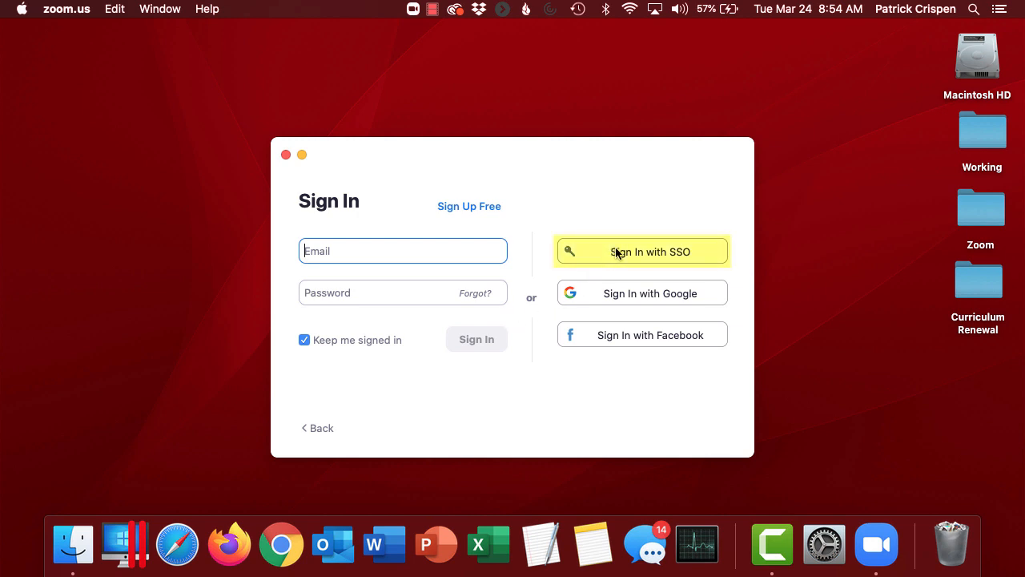
{"action": "left_click", "coordinate": [642, 251]}
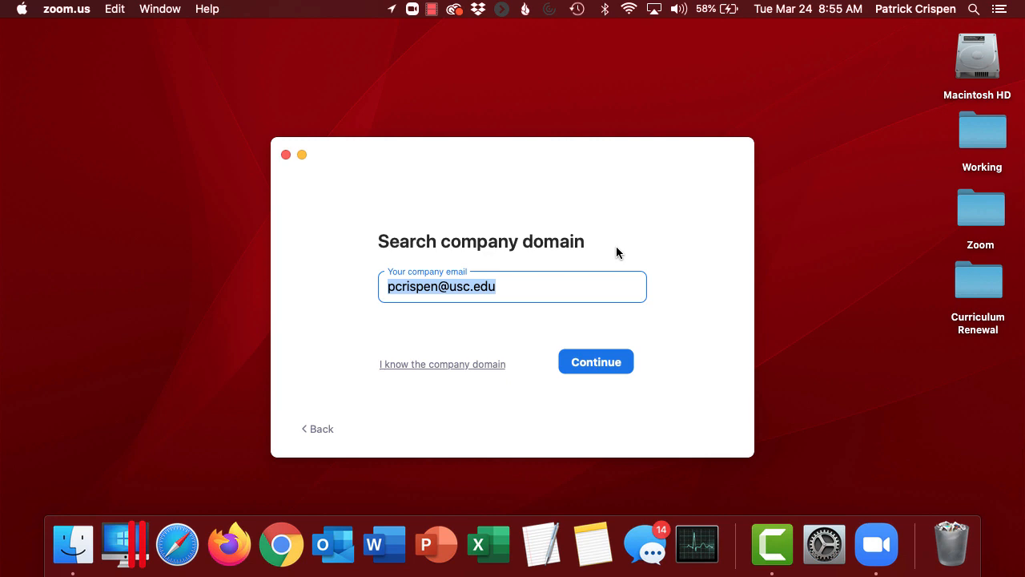
{"action": "mouse_move", "coordinate": [436, 392]}
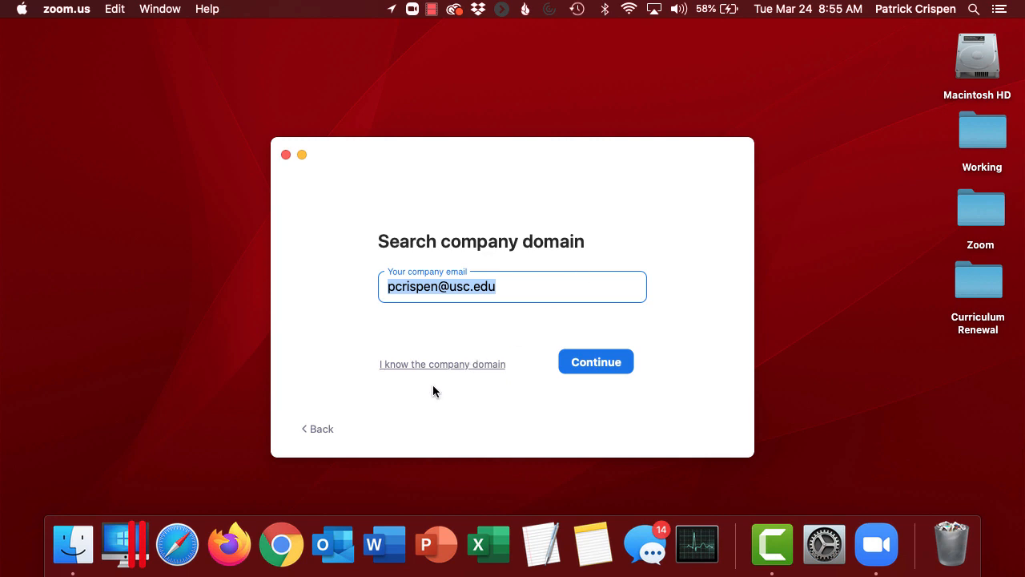
- Enter 'usc' as the company domain directly and submit it
{"action": "left_click", "coordinate": [442, 364]}
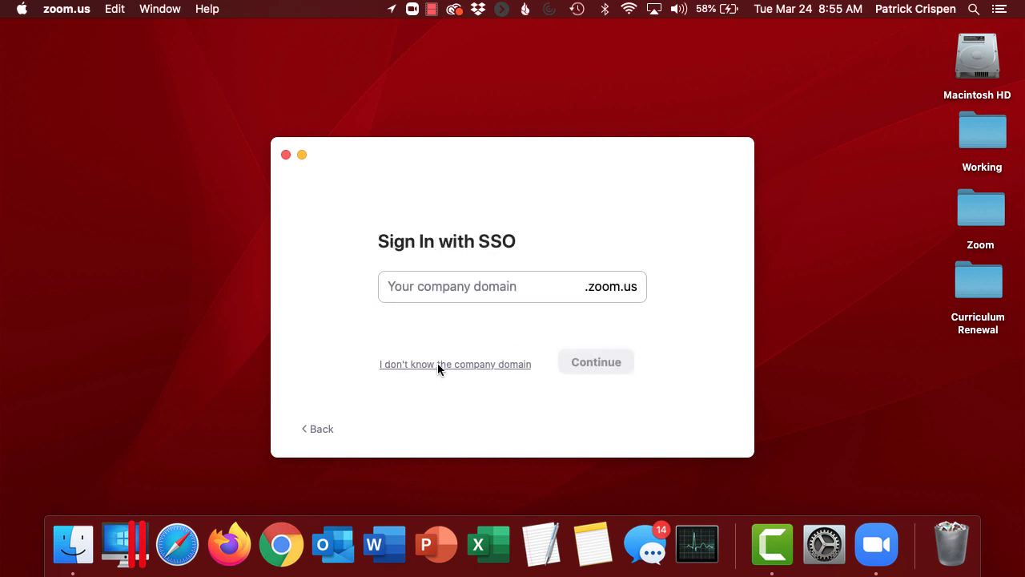
{"action": "left_click", "coordinate": [427, 287]}
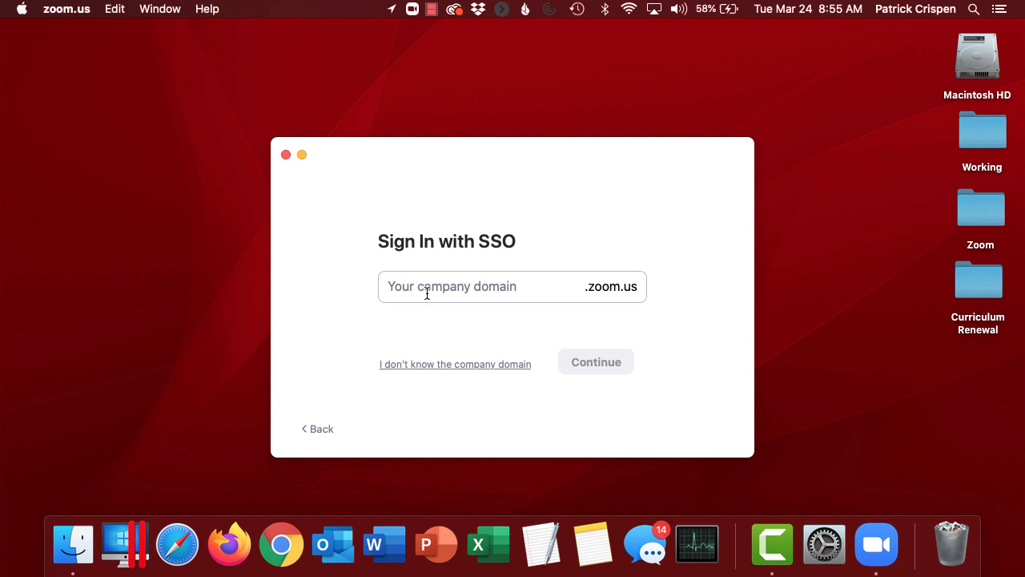
{"action": "type", "text": "us"}
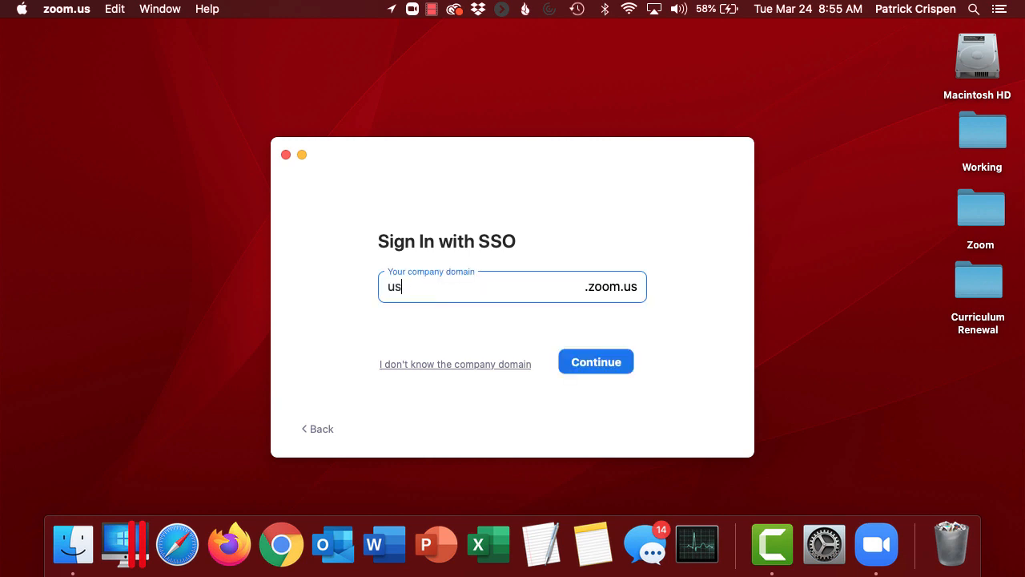
{"action": "type", "text": "c"}
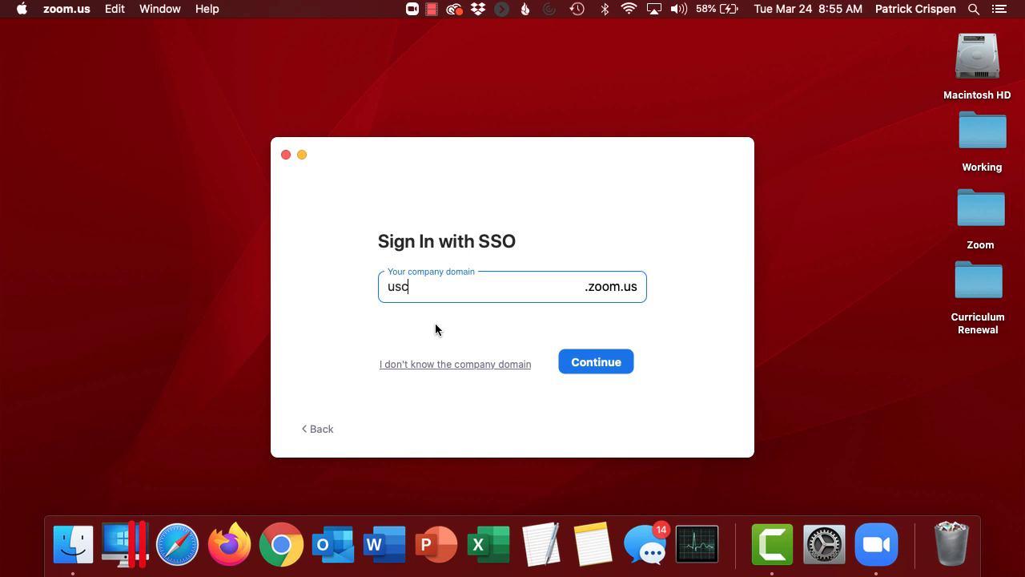
{"action": "left_click", "coordinate": [596, 361]}
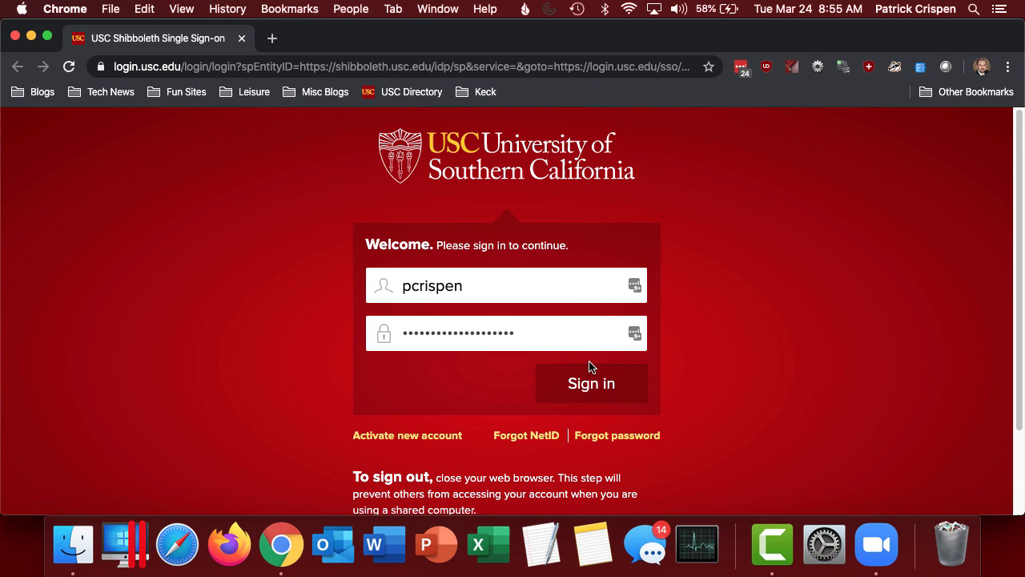
- Submit the USC login credentials and let Chrome open the Zoom app
{"action": "left_click", "coordinate": [591, 383]}
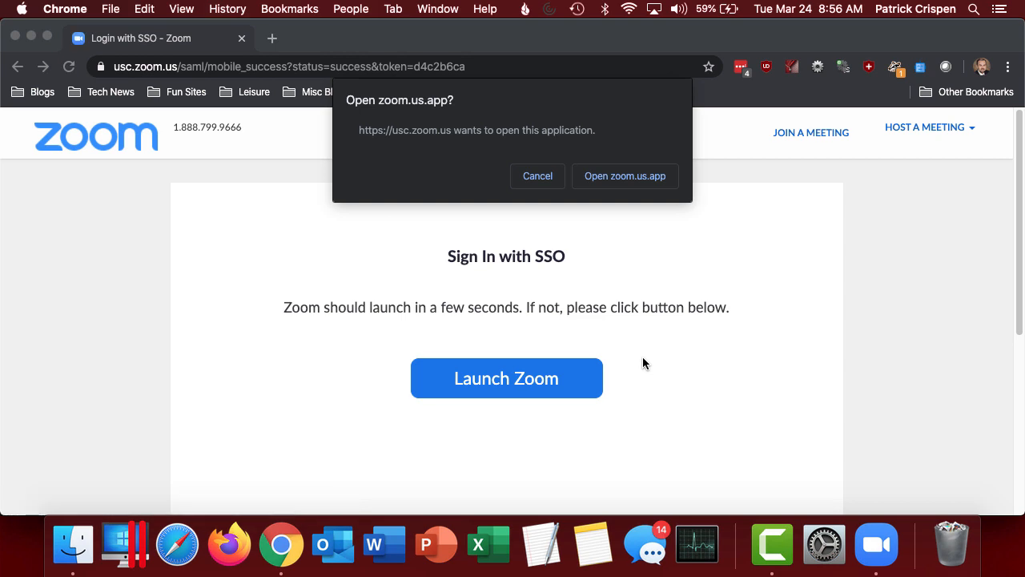
{"action": "mouse_move", "coordinate": [611, 186]}
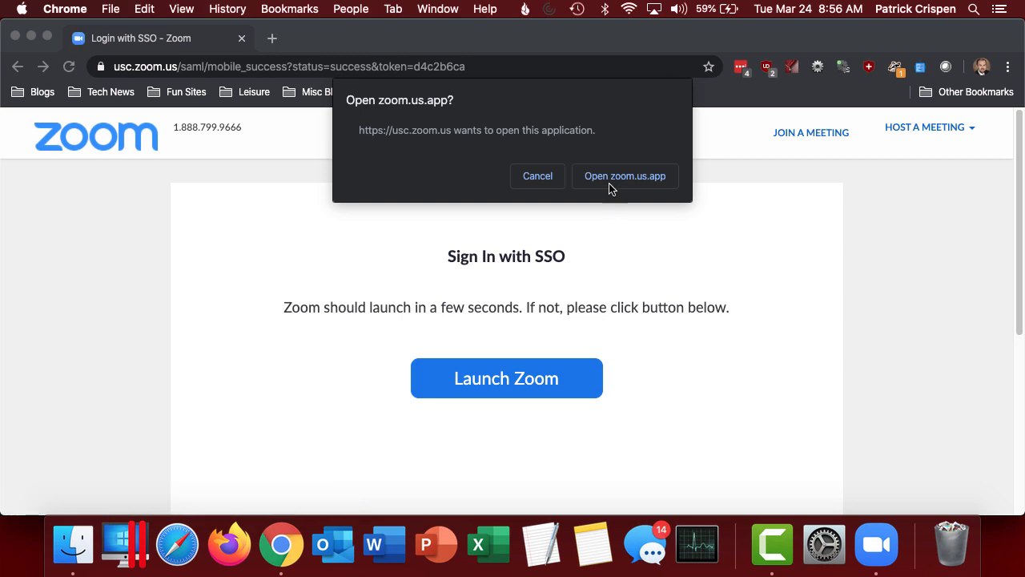
{"action": "left_click", "coordinate": [625, 176]}
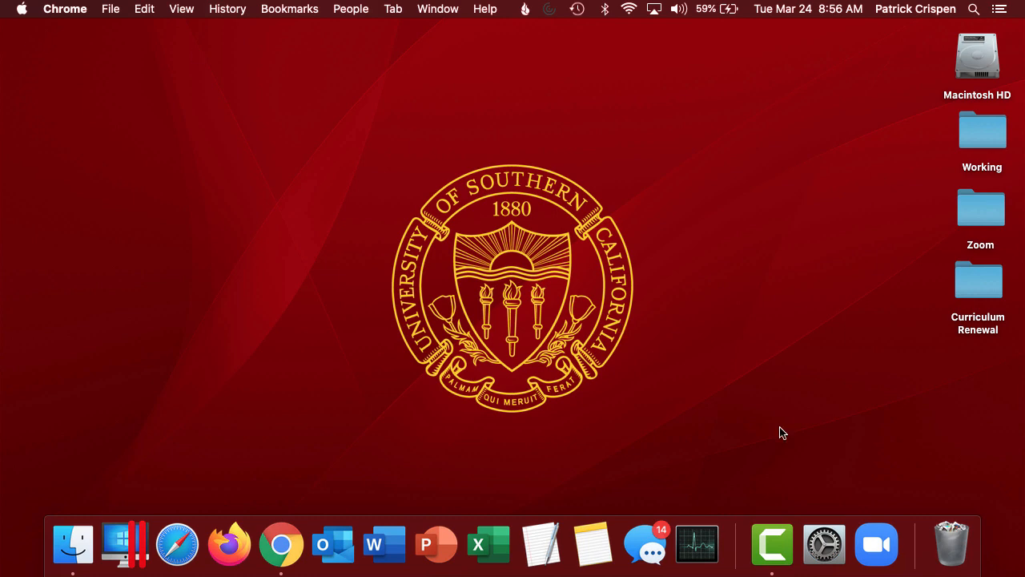
- Bring the signed-in Zoom Home window forward from the Dock
{"action": "left_click", "coordinate": [876, 544]}
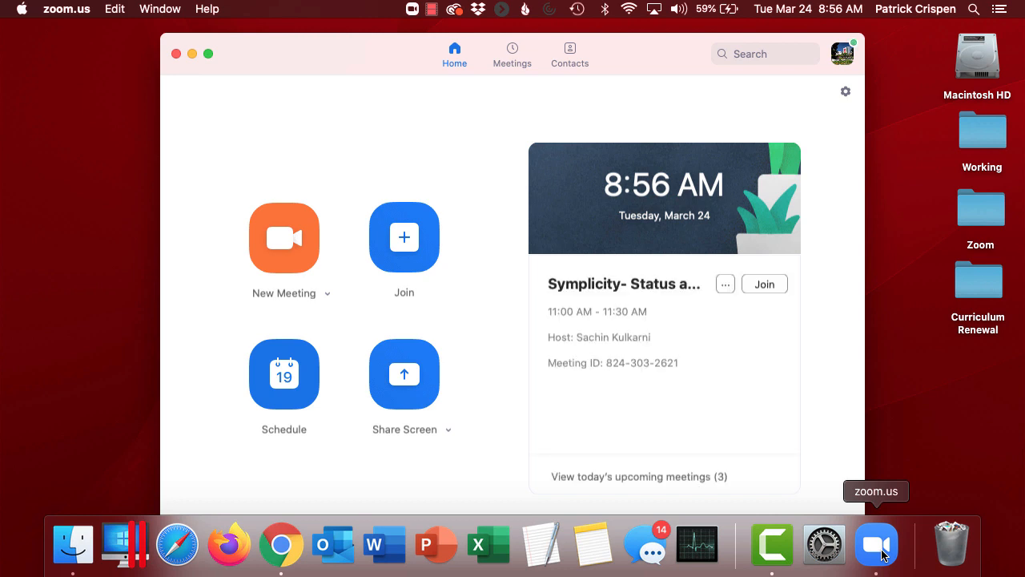
{"action": "mouse_move", "coordinate": [343, 350]}
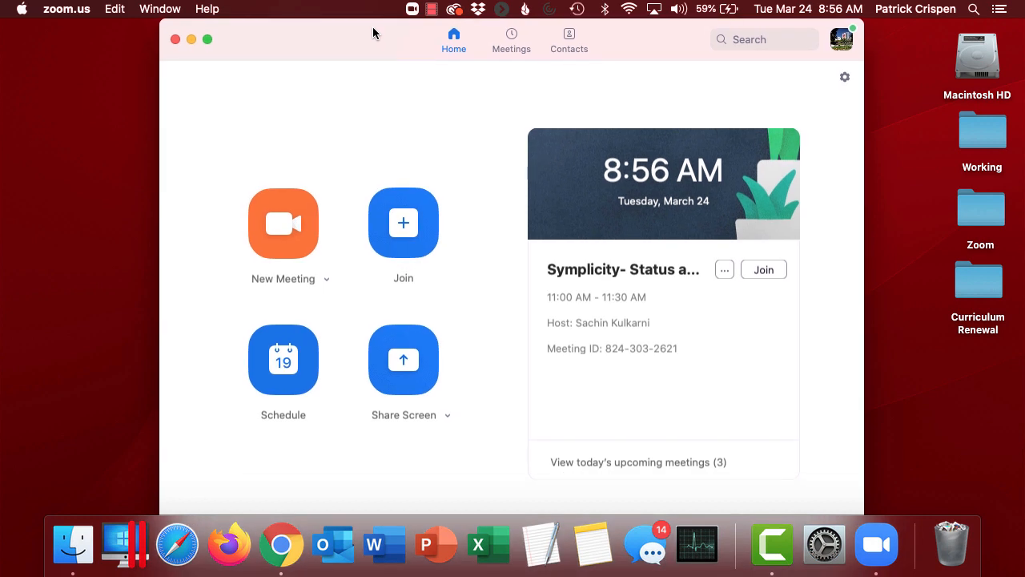
{"action": "mouse_move", "coordinate": [845, 43]}
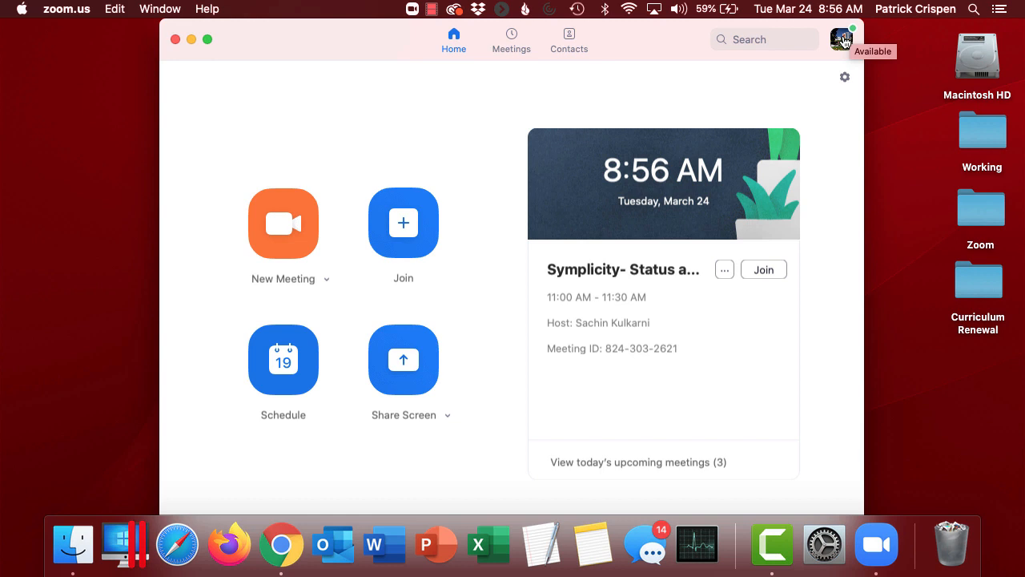
- Sign out of the Zoom account from the profile menu
{"action": "left_click", "coordinate": [841, 39]}
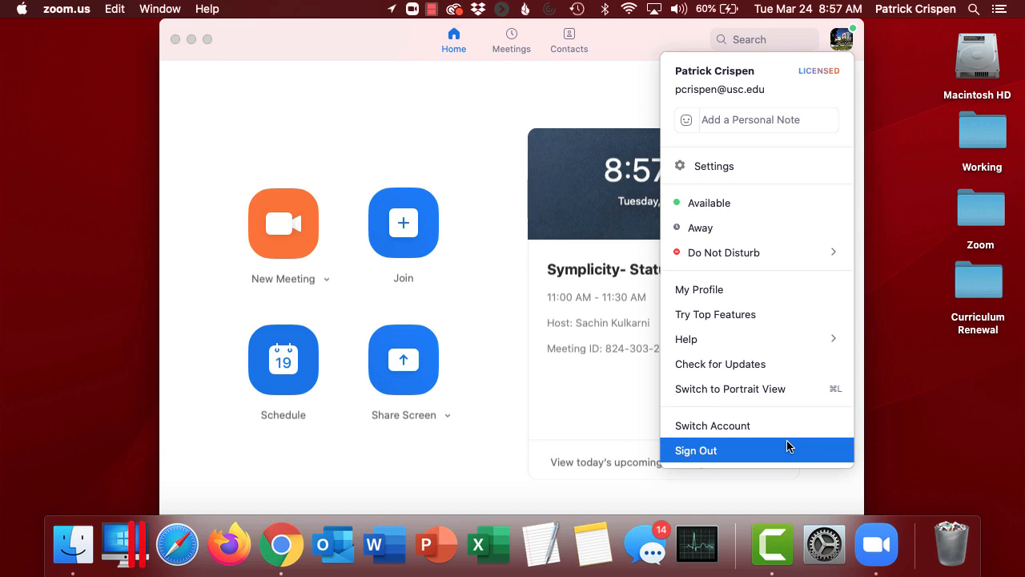
{"action": "mouse_move", "coordinate": [772, 452]}
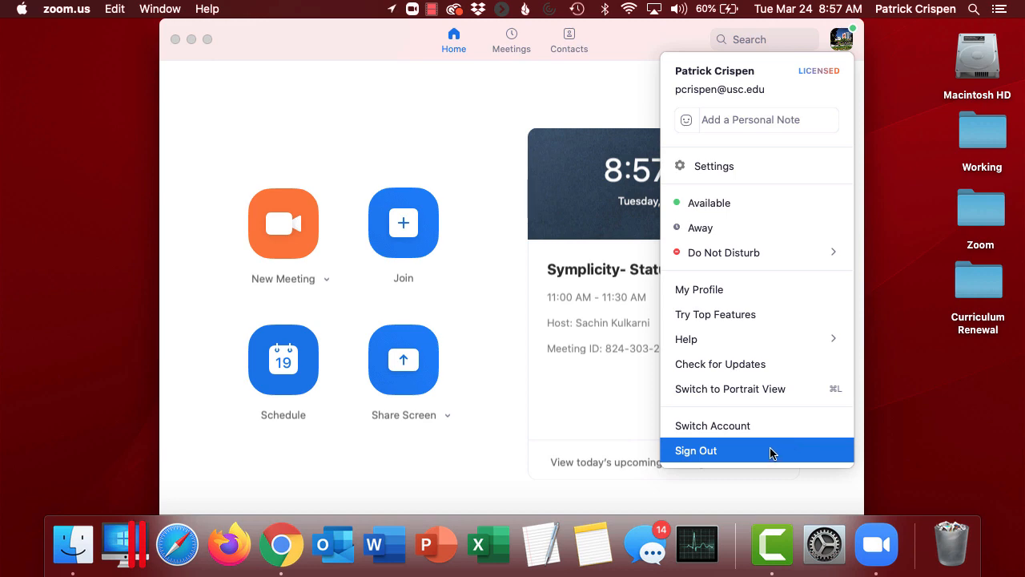
{"action": "left_click", "coordinate": [697, 450]}
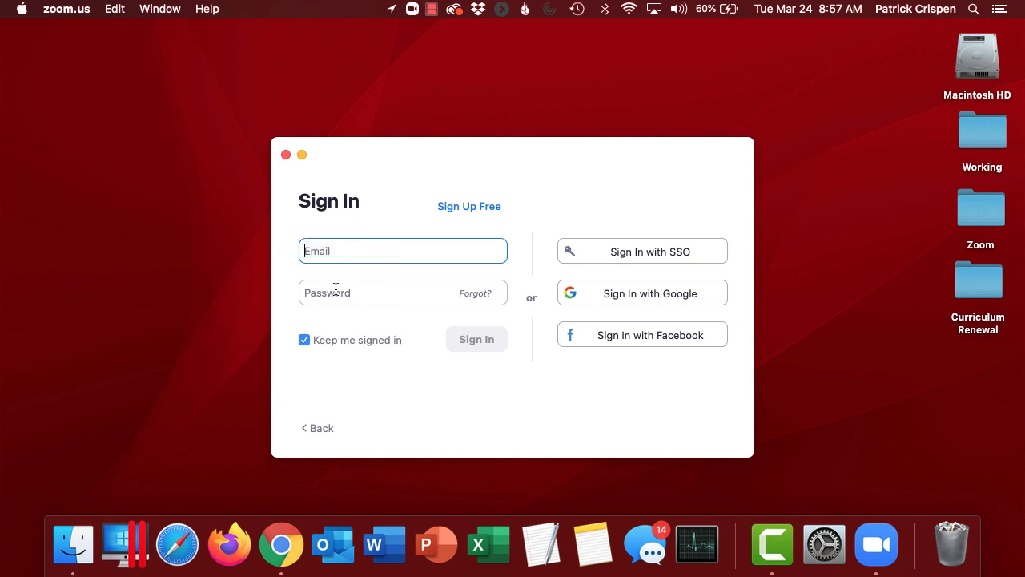
{"action": "mouse_move", "coordinate": [642, 258]}
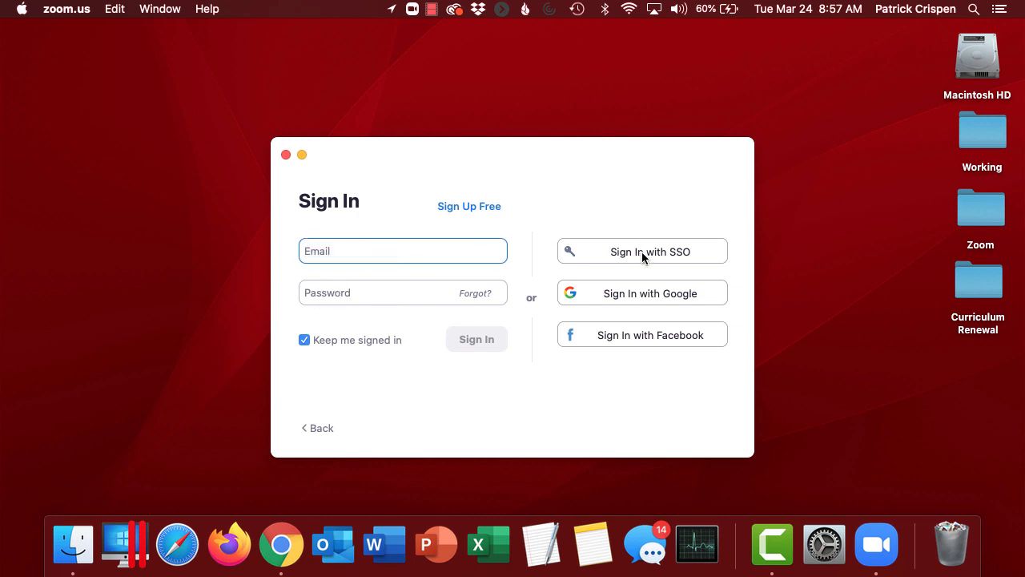
- Sign in again via SSO with domain 'usc', letting Chrome hand back to Zoom
{"action": "left_click", "coordinate": [642, 250]}
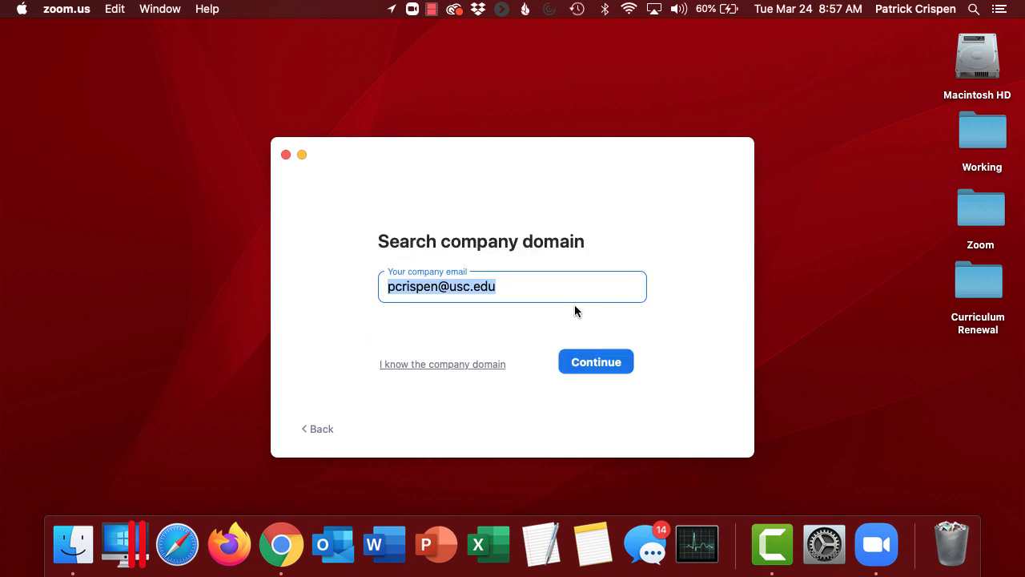
{"action": "mouse_move", "coordinate": [441, 351]}
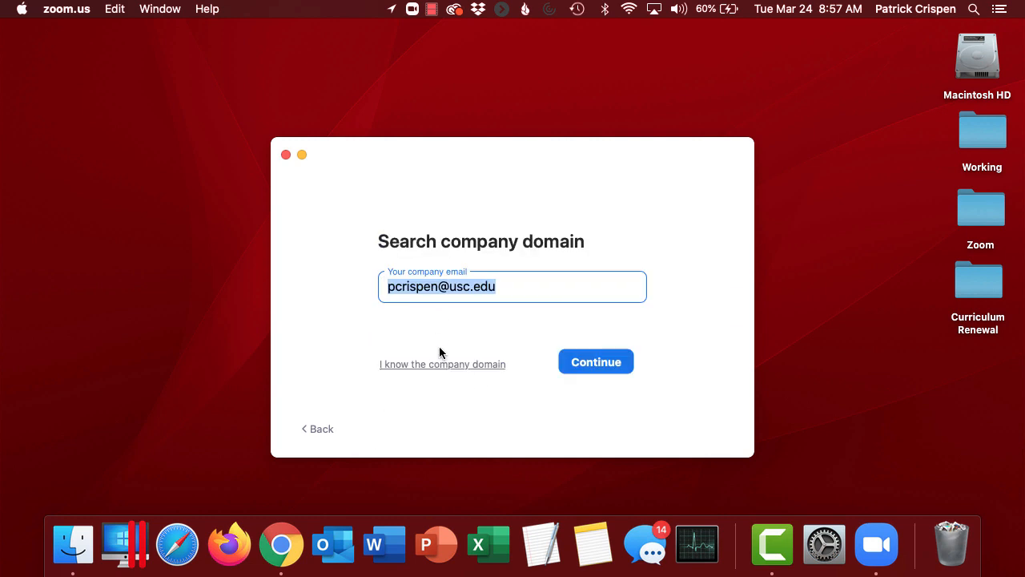
{"action": "left_click", "coordinate": [442, 364]}
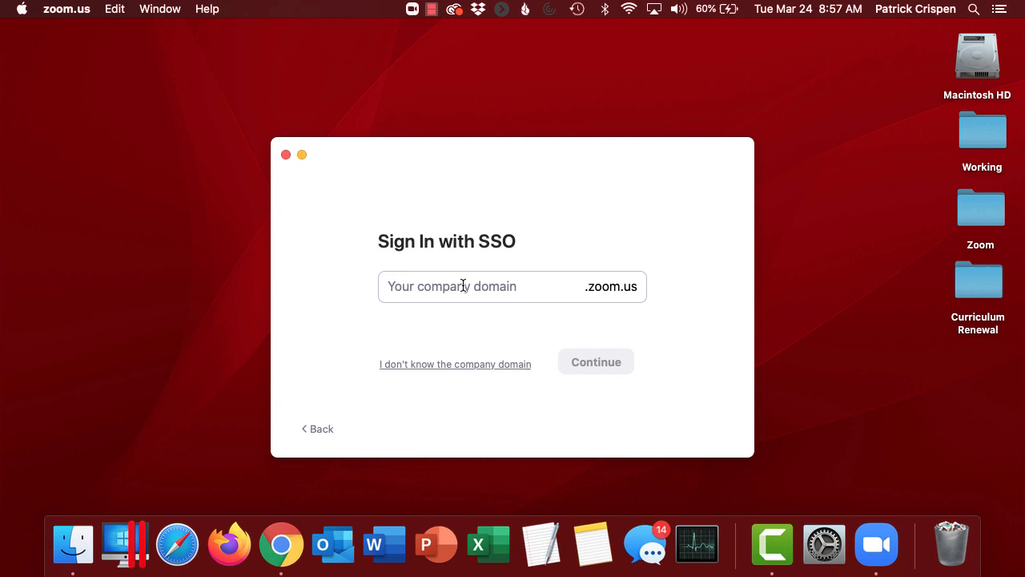
{"action": "type", "text": "usc"}
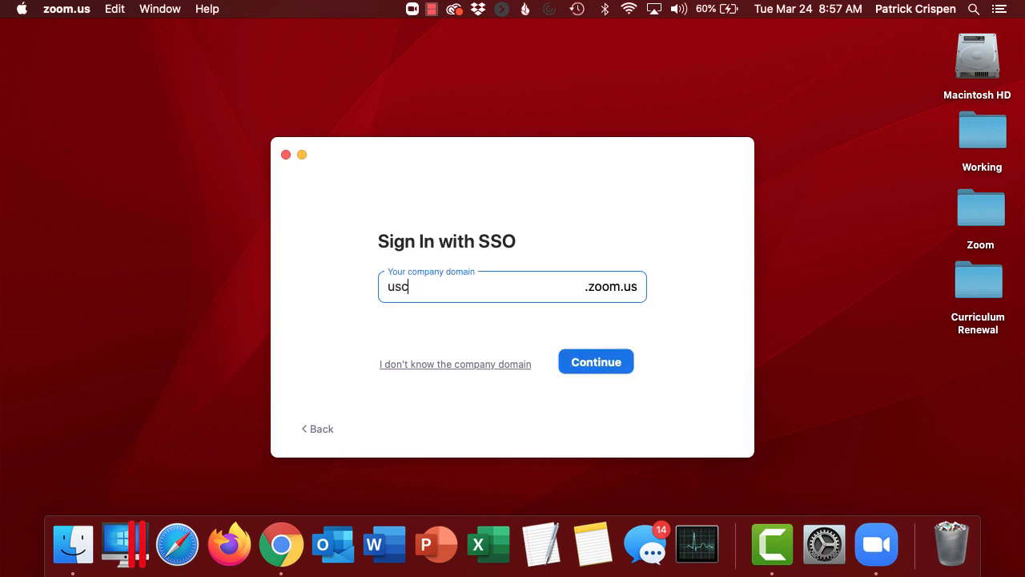
{"action": "left_click", "coordinate": [595, 361]}
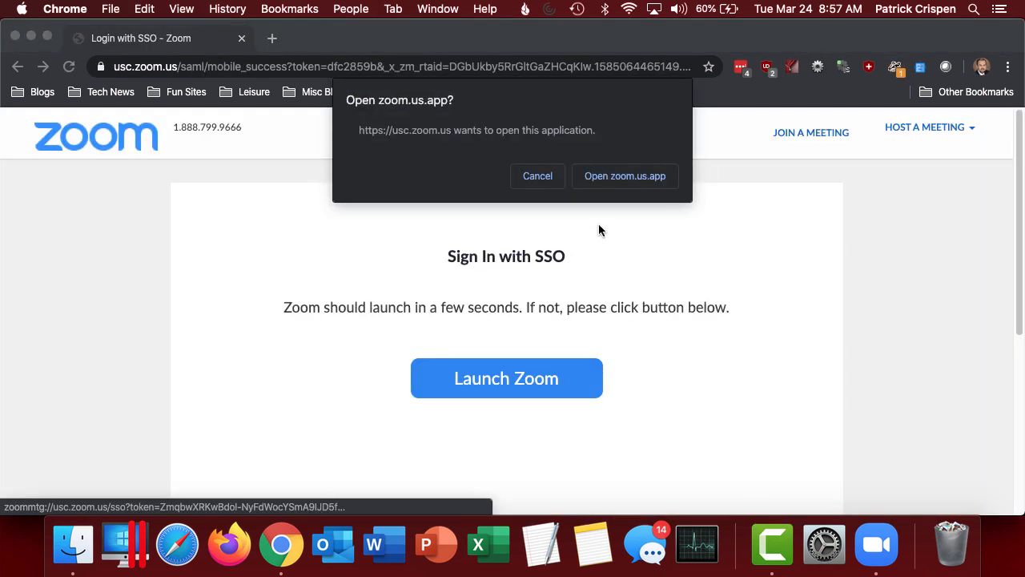
{"action": "left_click", "coordinate": [625, 175]}
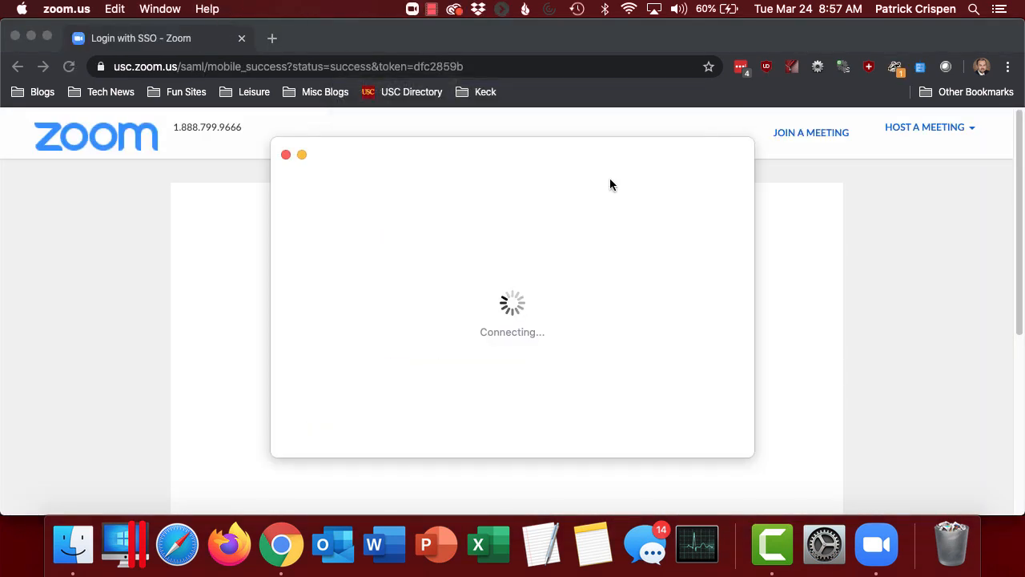